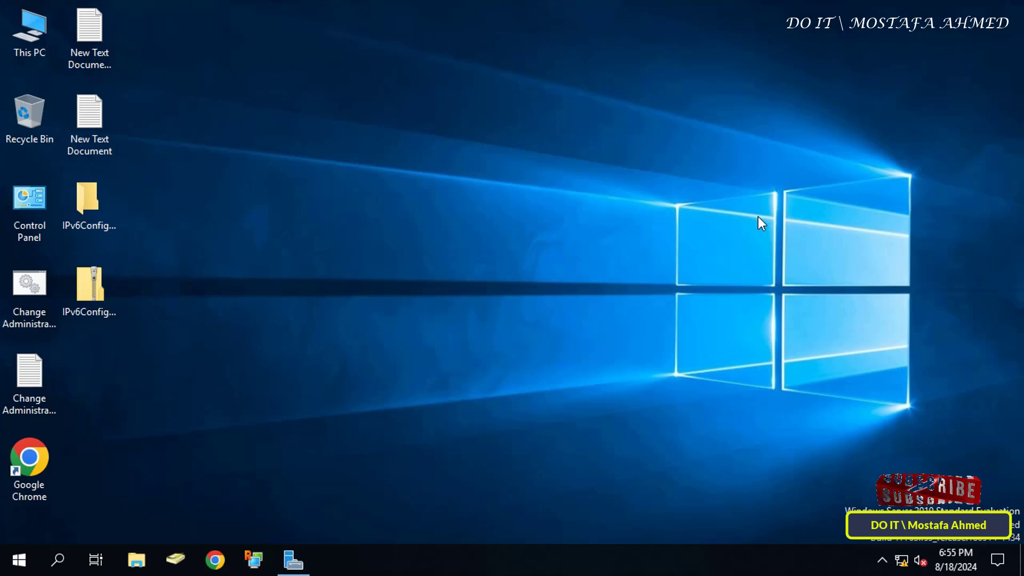
mouse_move(630, 8)
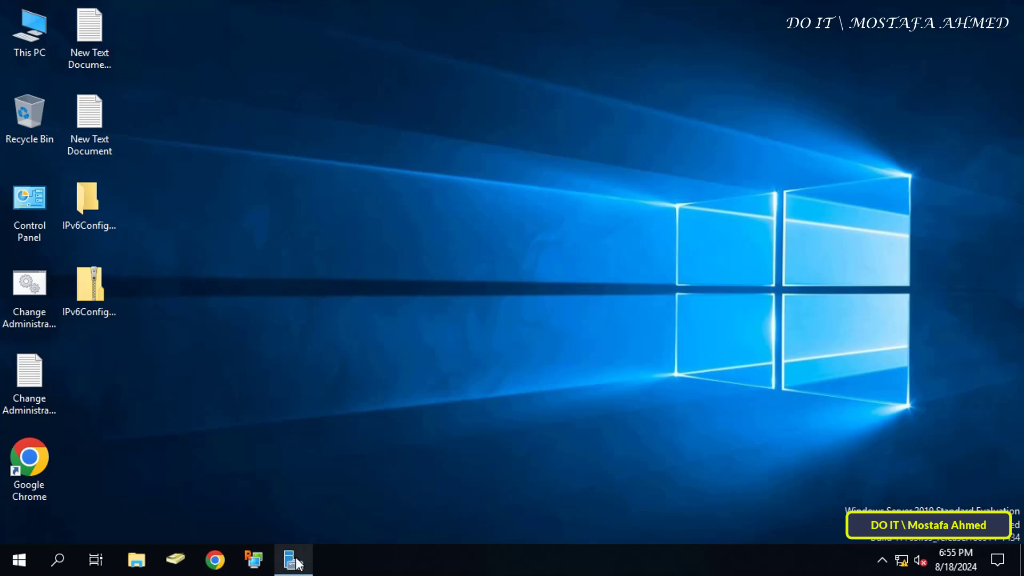
Step: Launch Group Policy Management from Server Manager's Tools menu
left_click(293, 559)
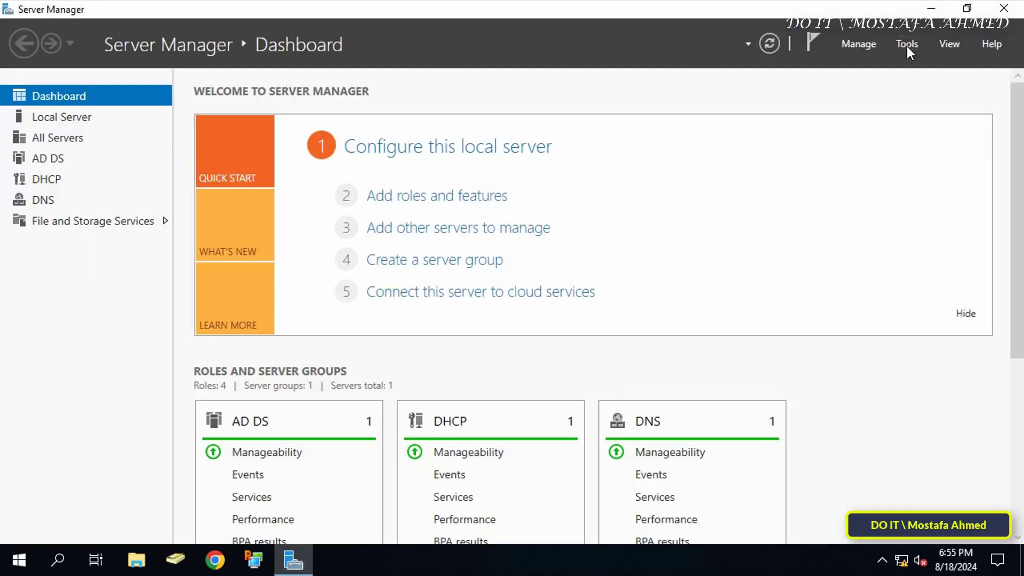
left_click(906, 44)
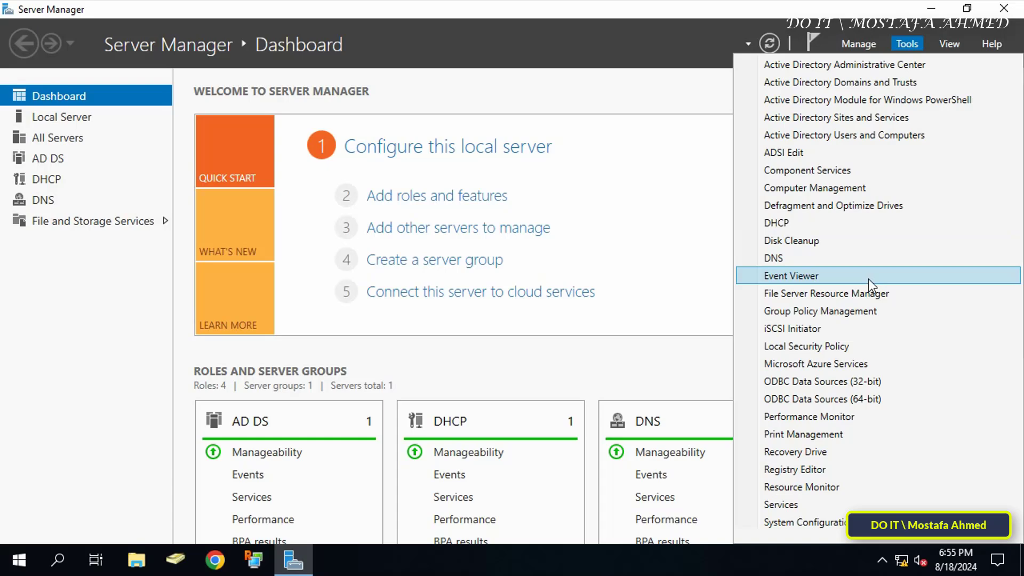
left_click(790, 275)
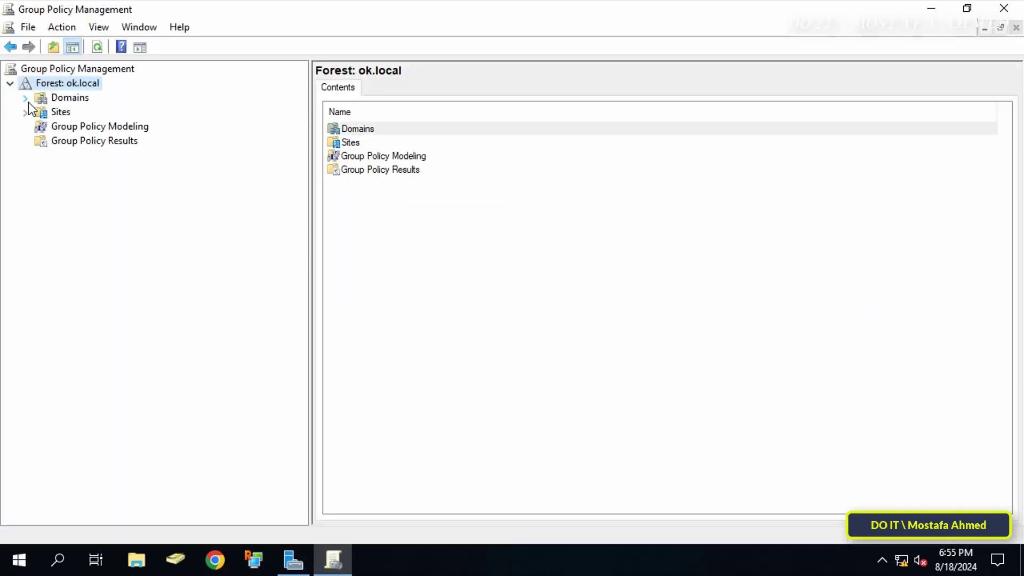
Step: Under ok.local, create and link a GPO named 'Auto Run App At Logon' to the test OU
left_click(24, 97)
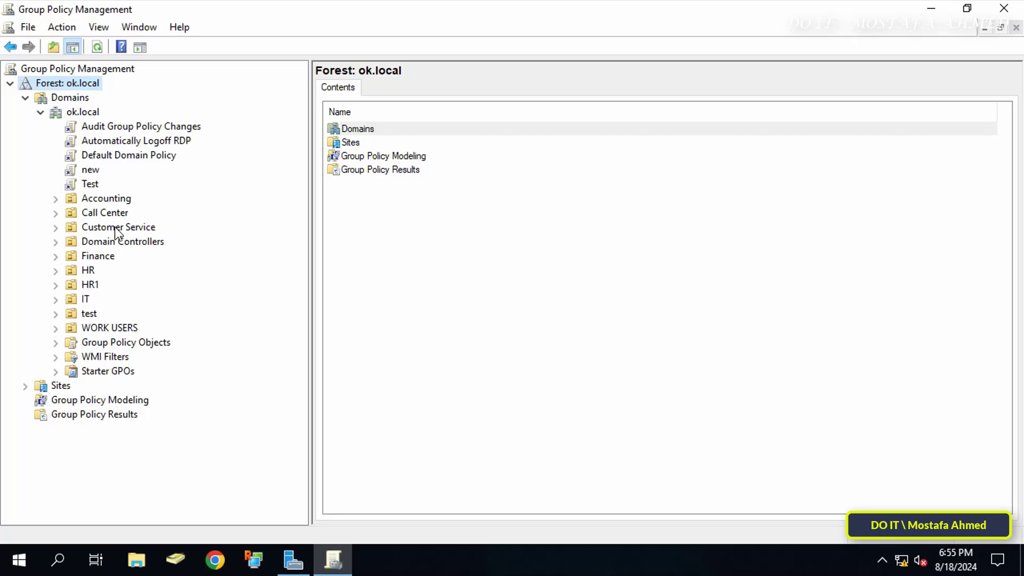
left_click(89, 314)
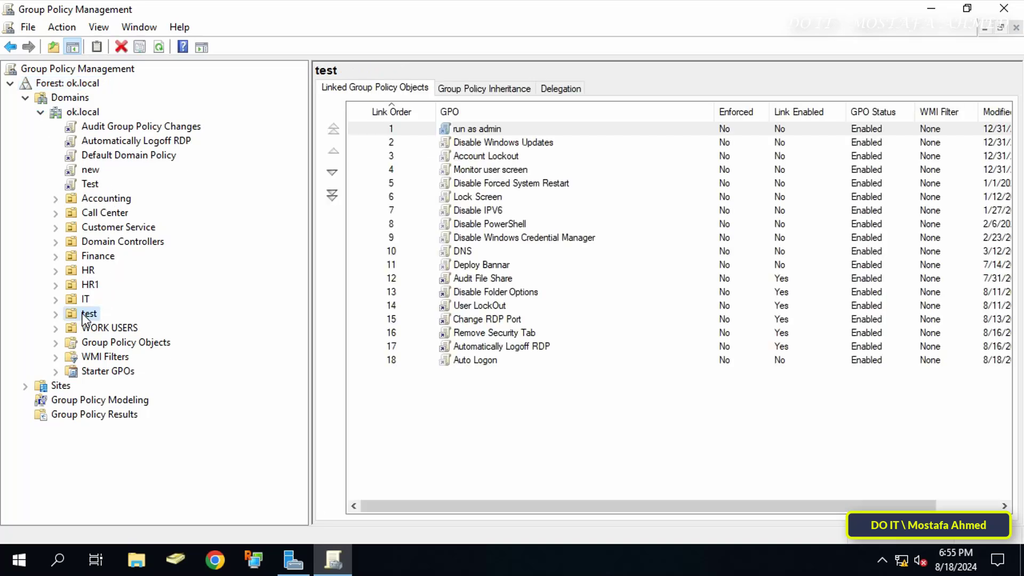
right_click(88, 314)
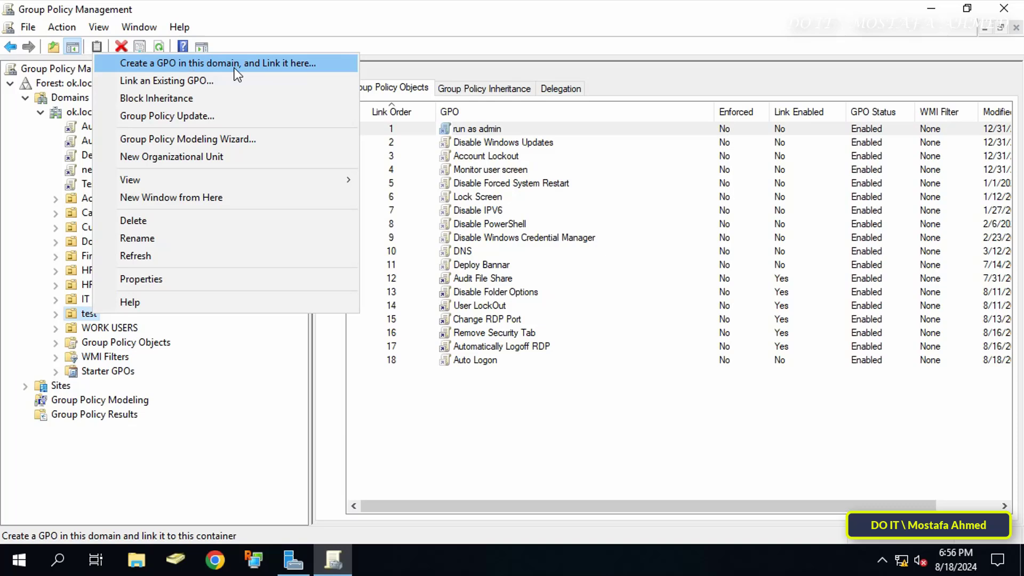
mouse_move(256, 69)
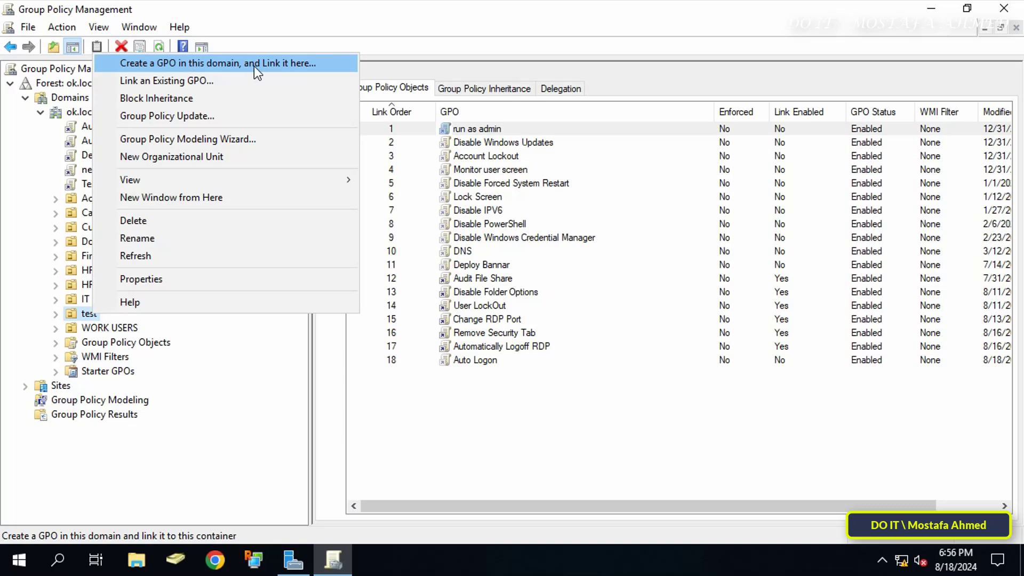
left_click(218, 63)
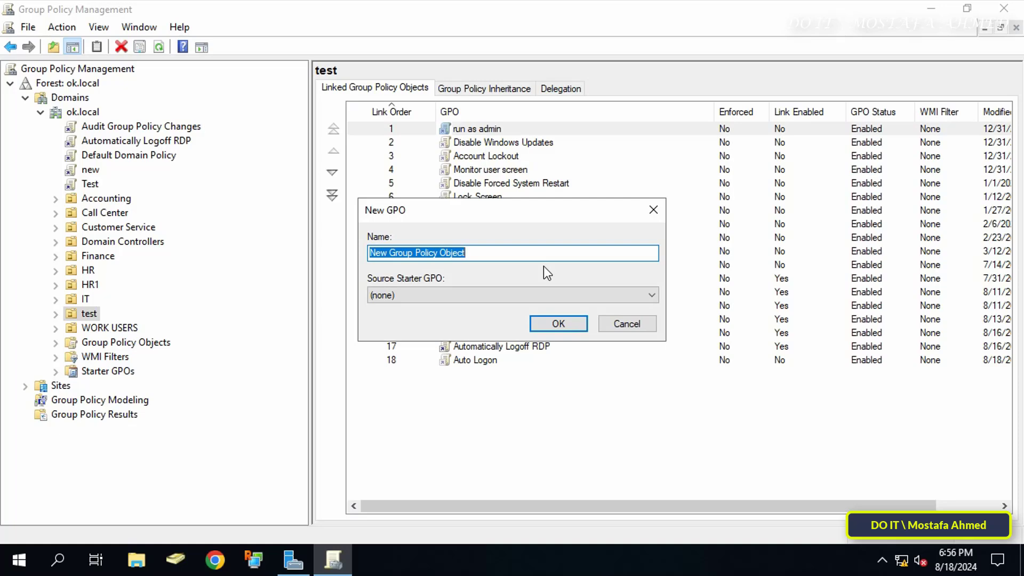
type("Auto")
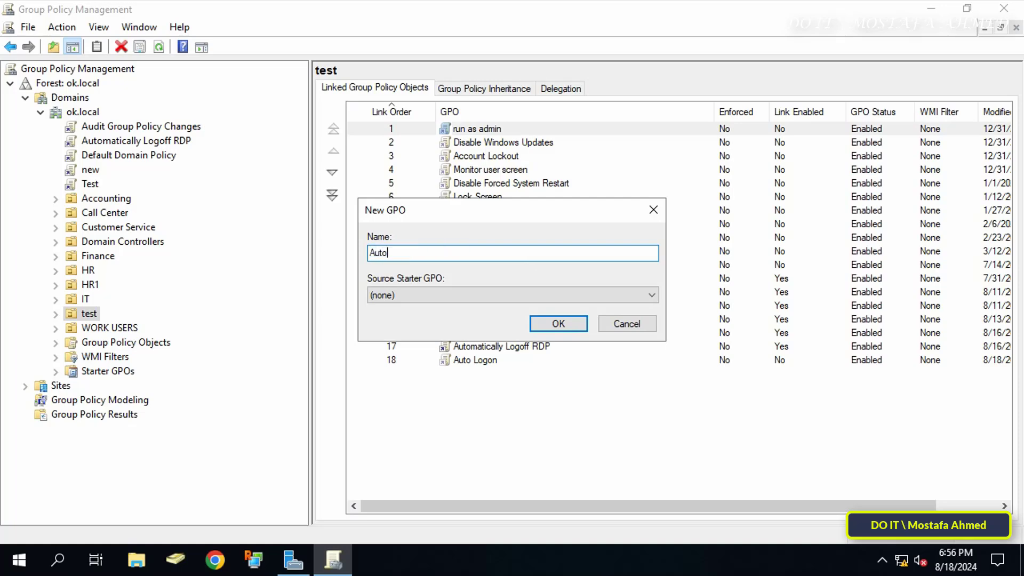
type("Run App")
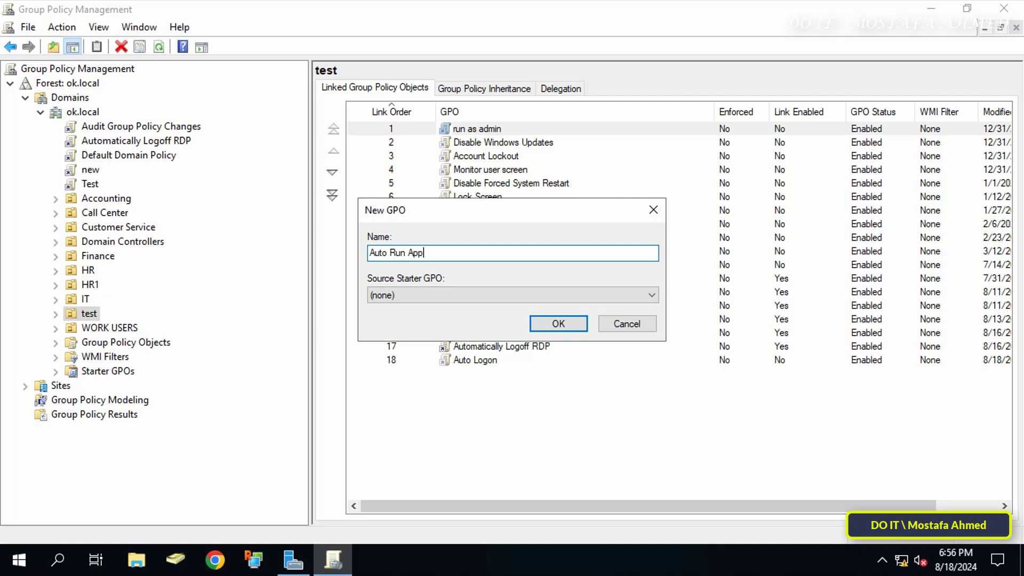
type("At Logon")
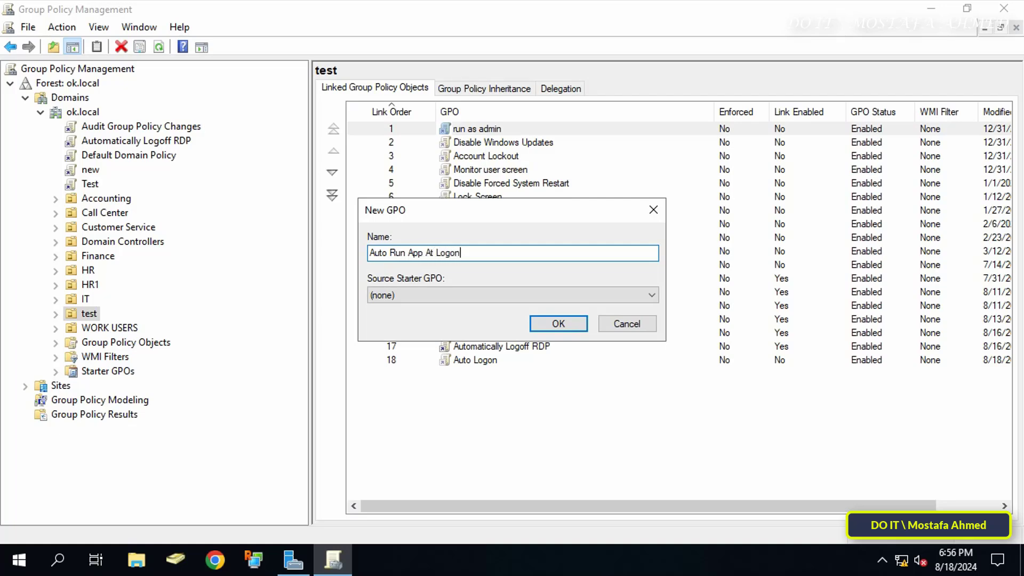
left_click(556, 323)
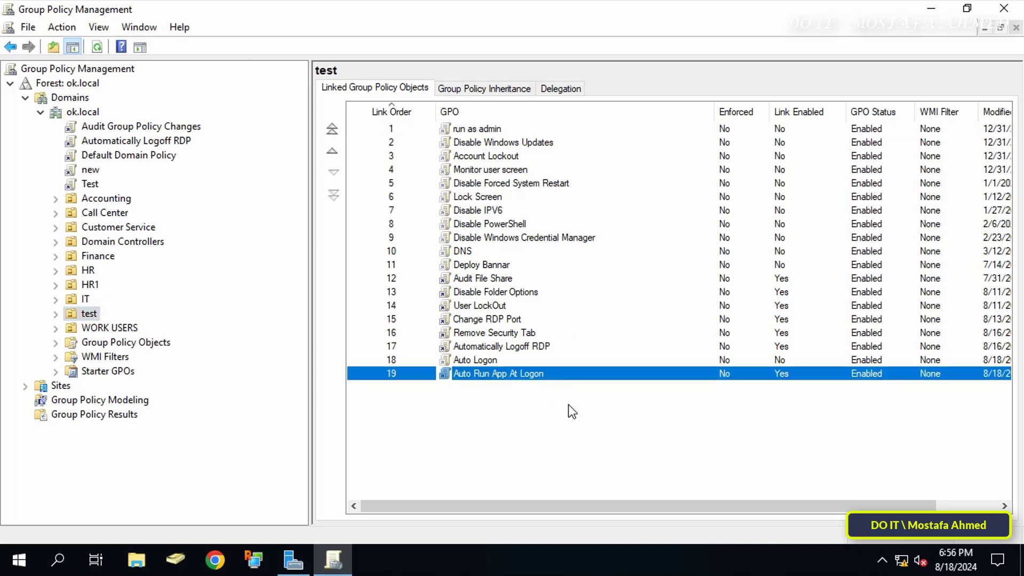
mouse_move(590, 386)
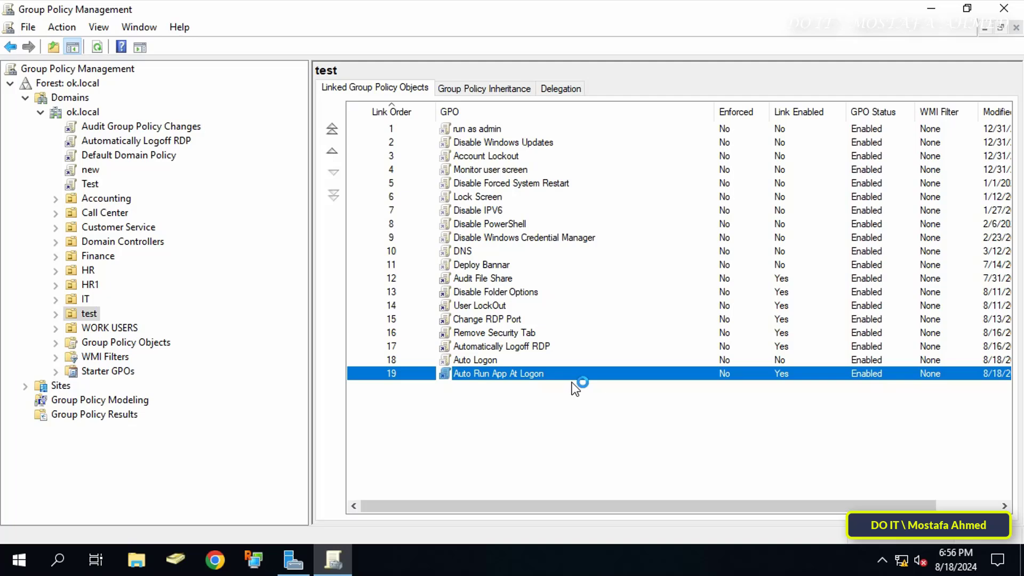
Step: Edit the GPO and show Computer Configuration > Administrative Templates > System > Logon, sorted by setting
double_click(498, 373)
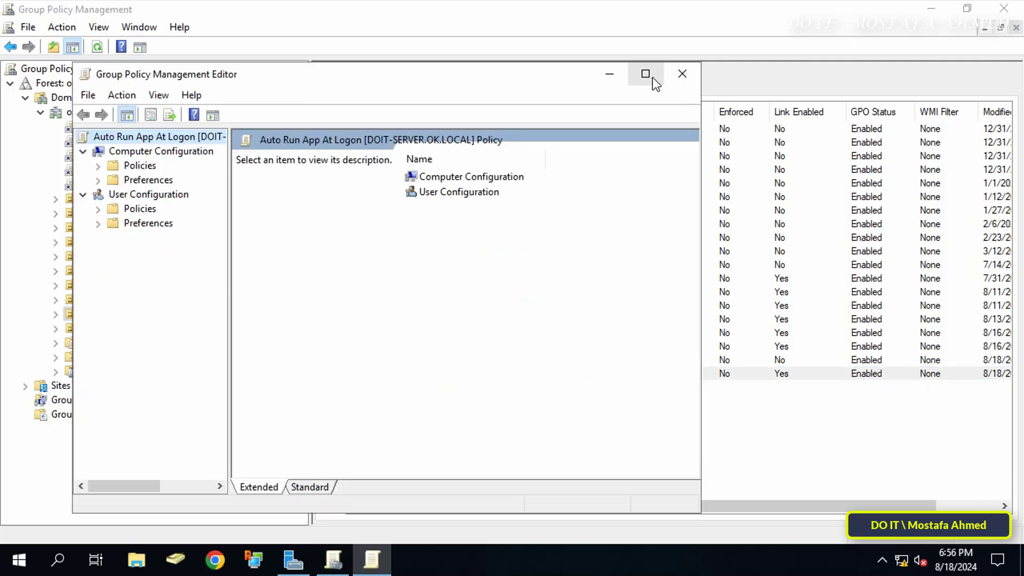
left_click(645, 73)
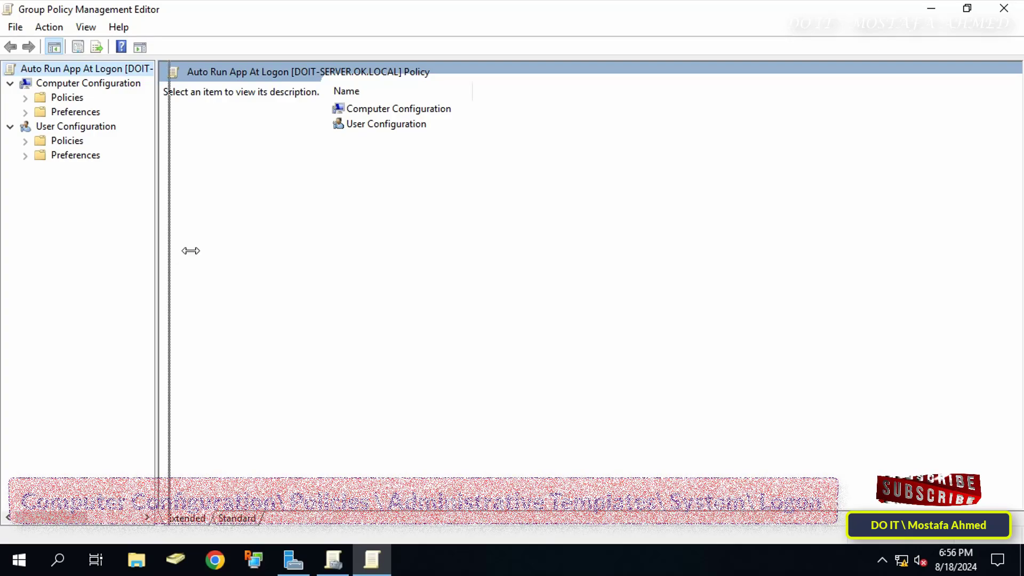
left_click(88, 83)
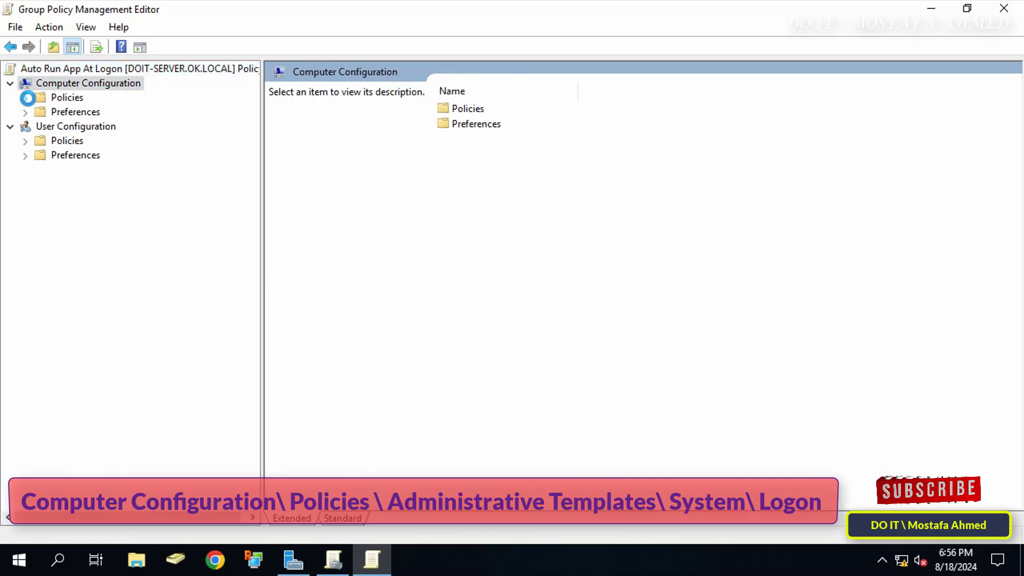
left_click(25, 97)
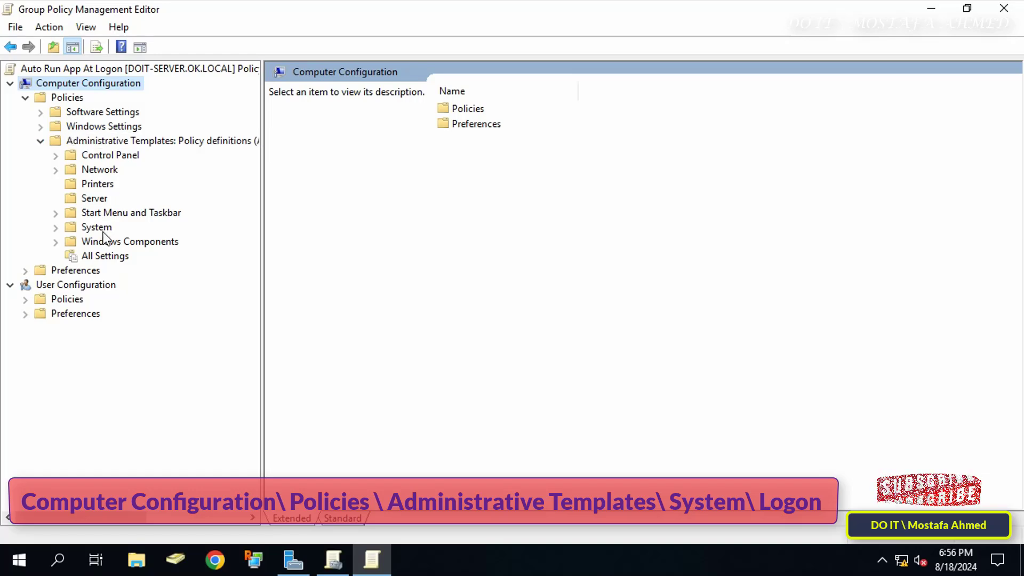
left_click(96, 226)
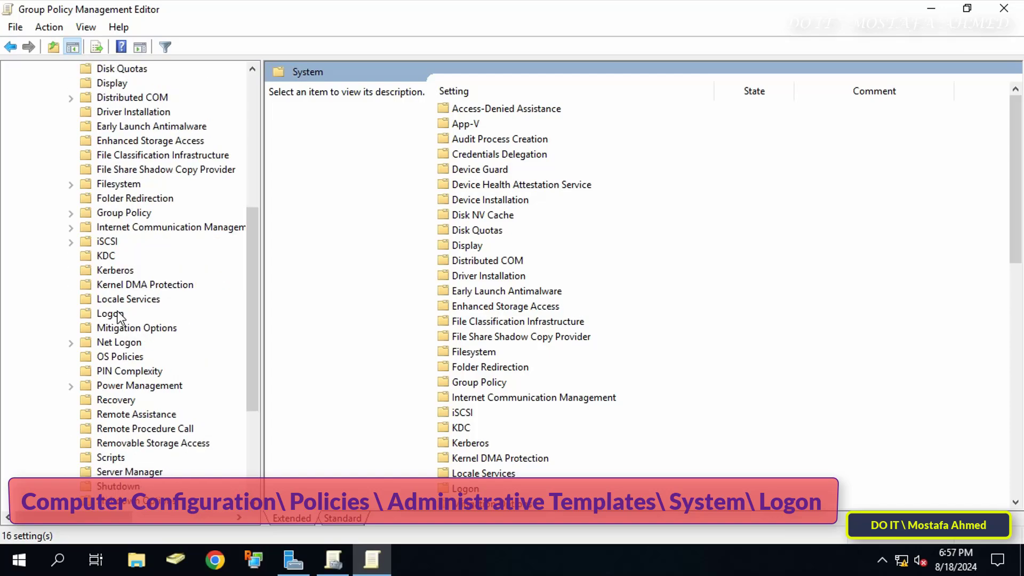
left_click(109, 314)
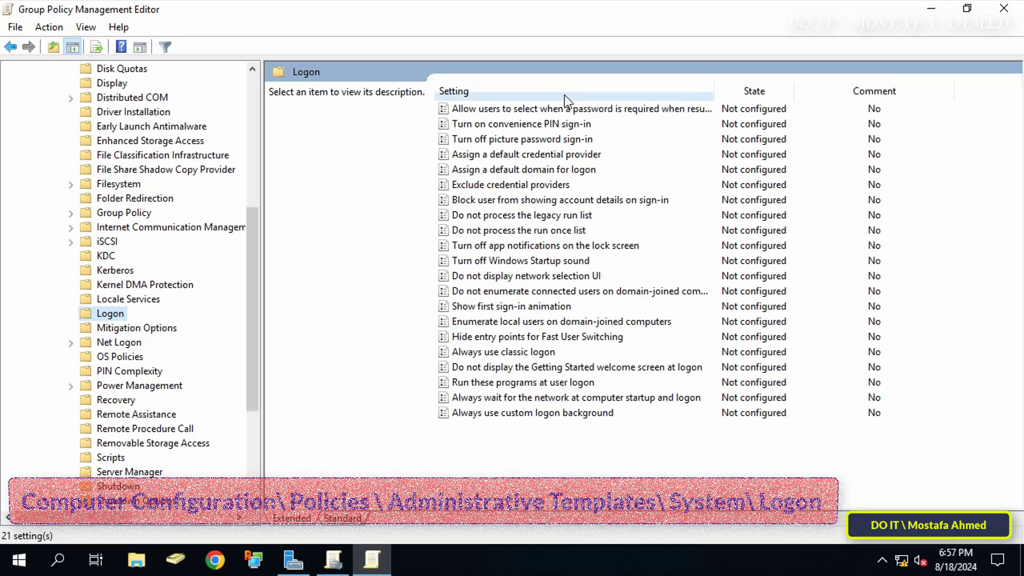
left_click(453, 91)
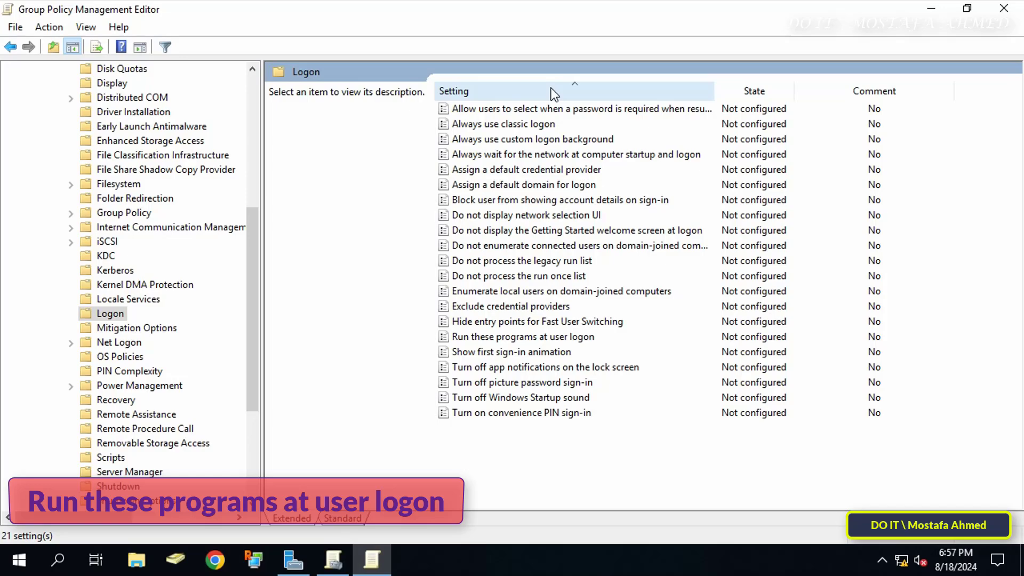
Step: Enable 'Run these programs at user logon' and show its Items to run at logon list
left_click(523, 336)
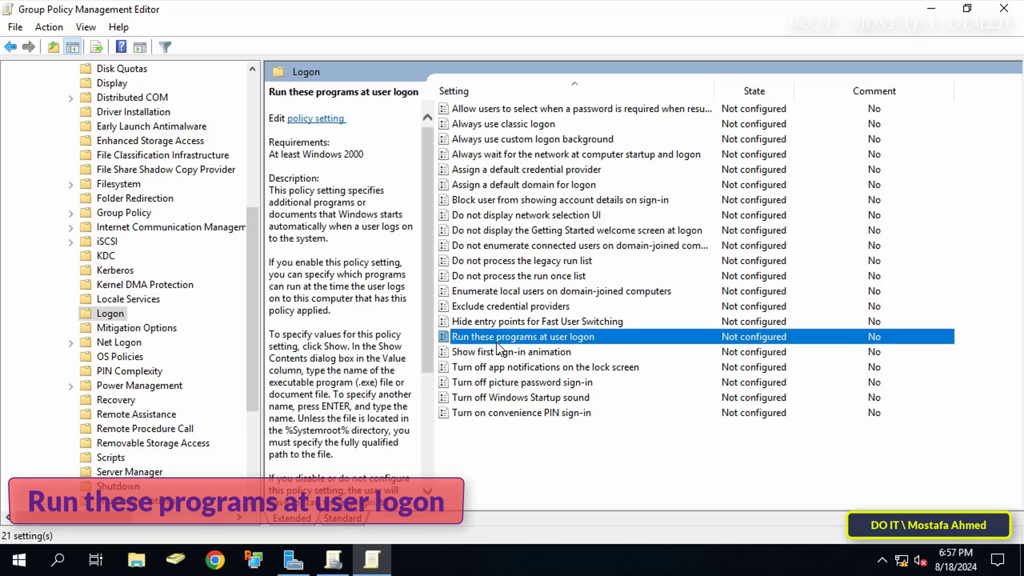
double_click(523, 336)
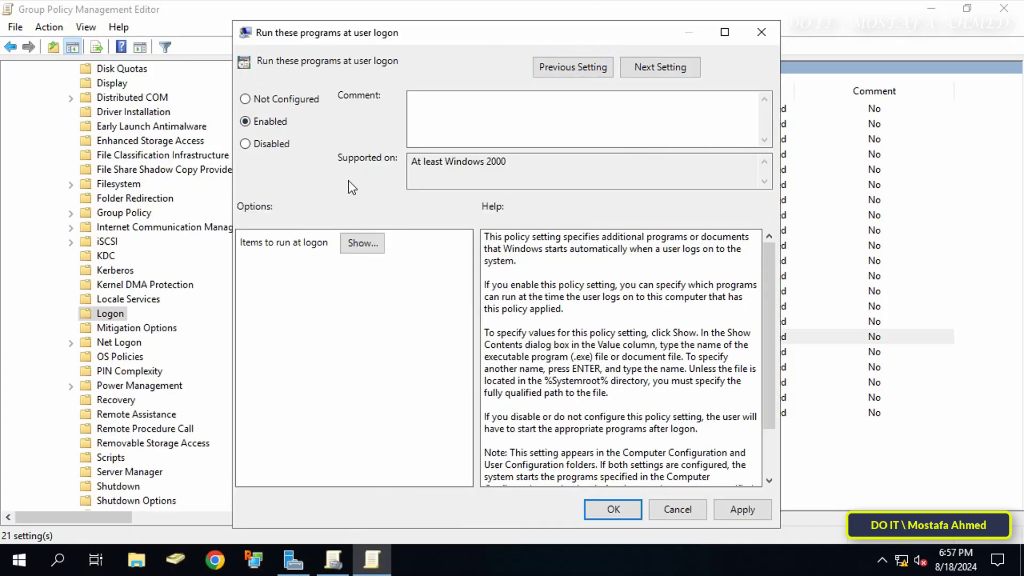
left_click(361, 243)
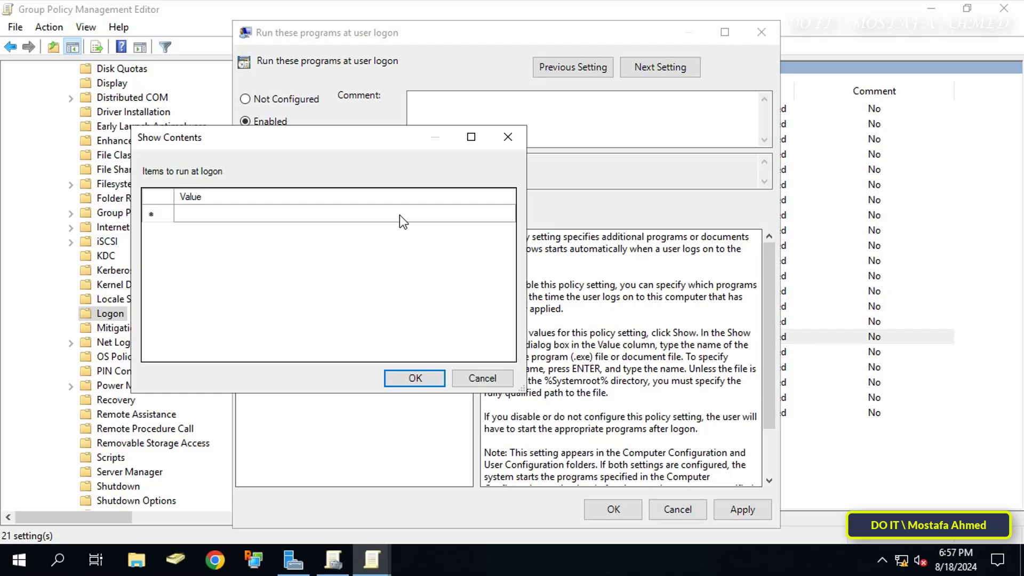
Step: Enter mspaint.exe, wordpad.exe, notepad.exe and calc.exe as items to run at logon
left_click(359, 212)
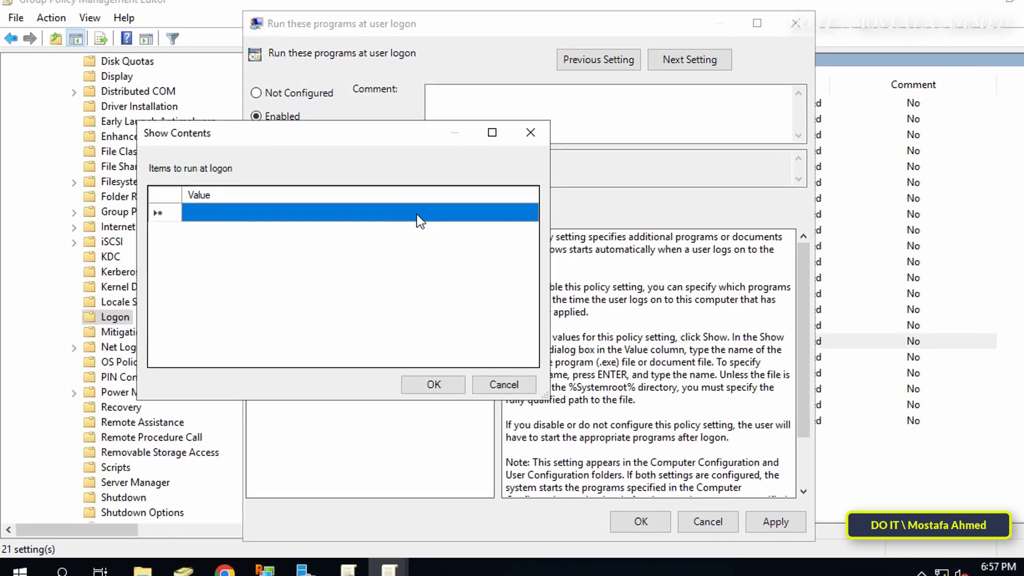
type("ms")
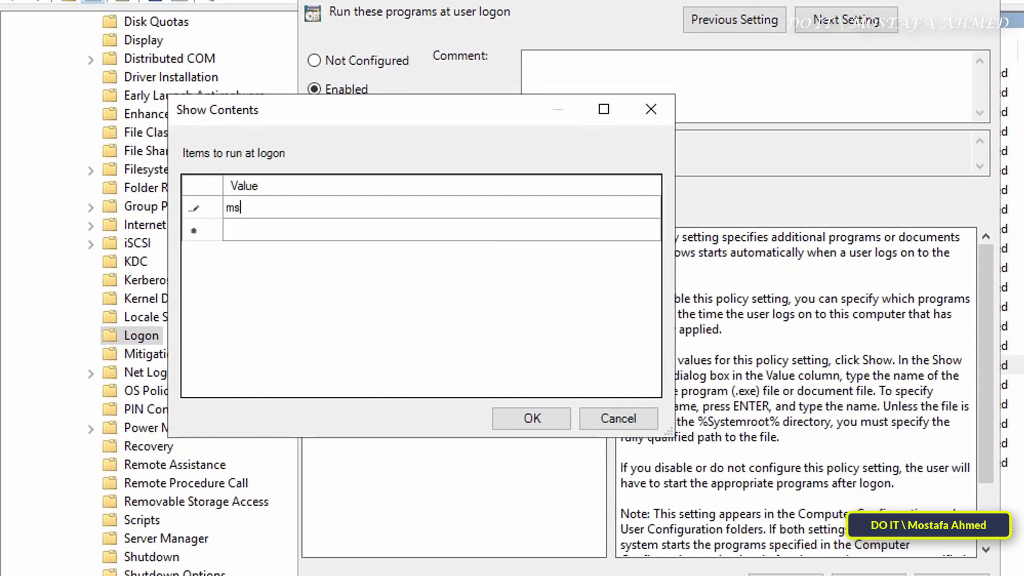
type("pai")
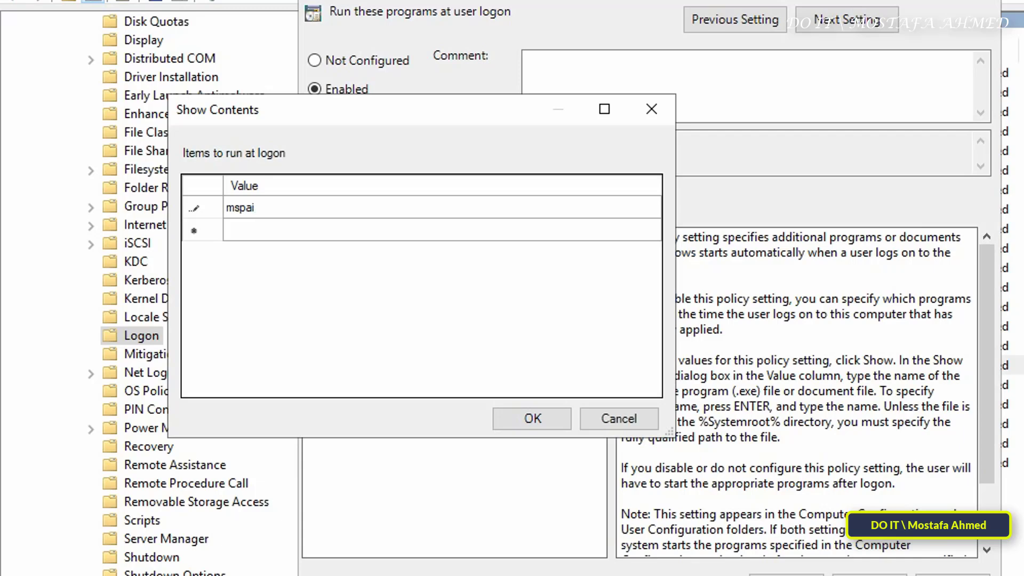
type("nt.exe")
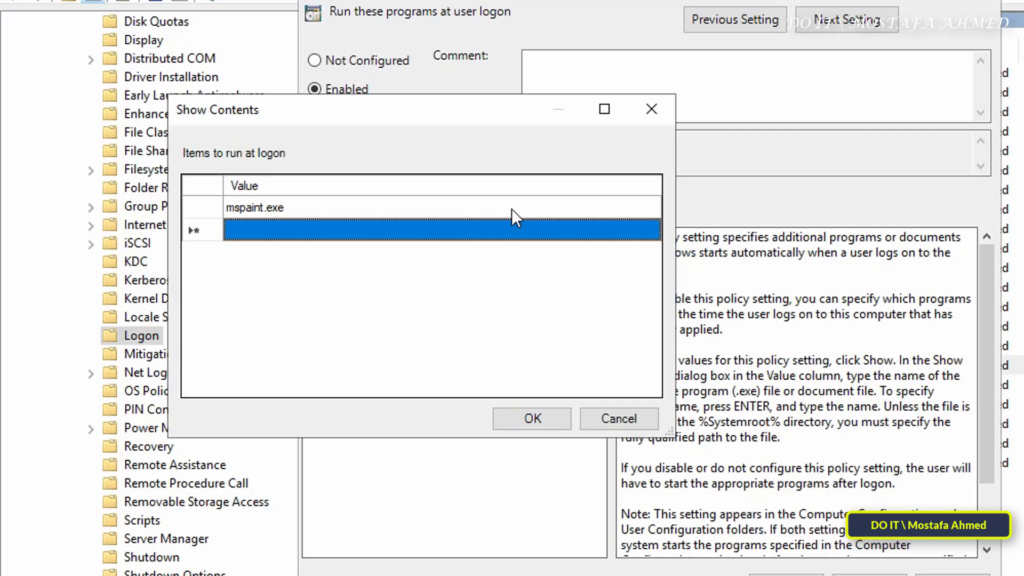
type("w")
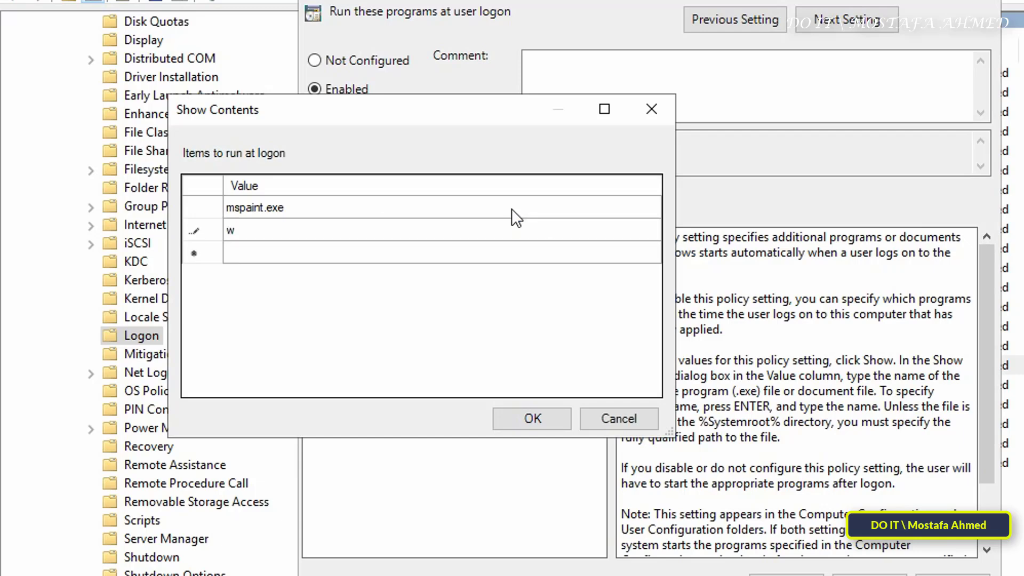
type("ordpad.")
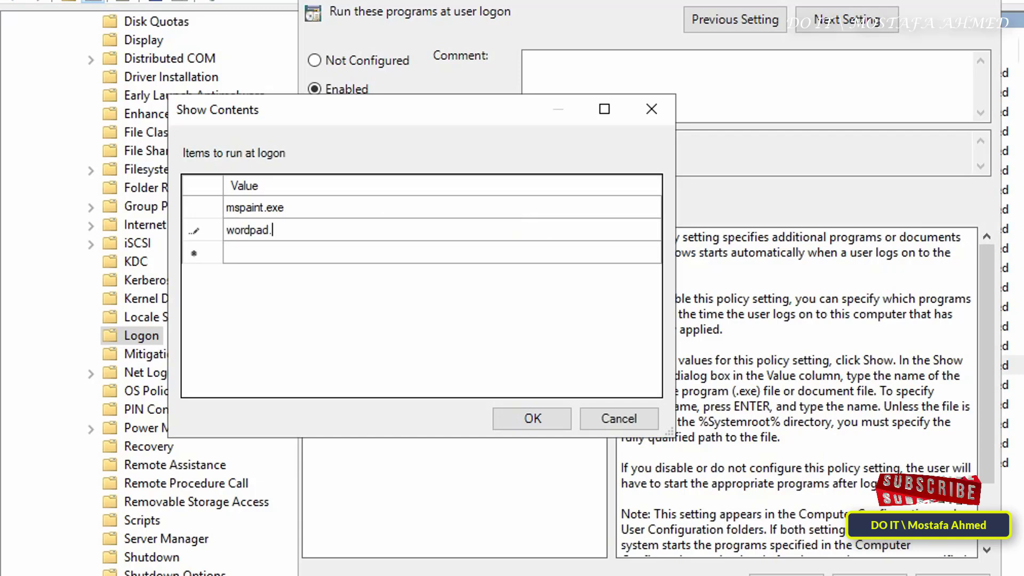
type("exe")
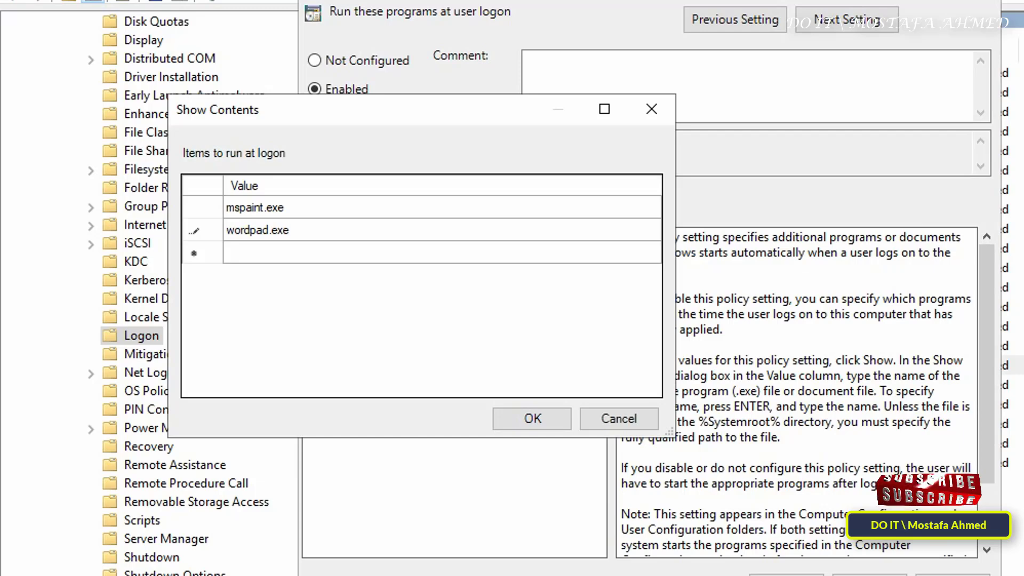
type("note")
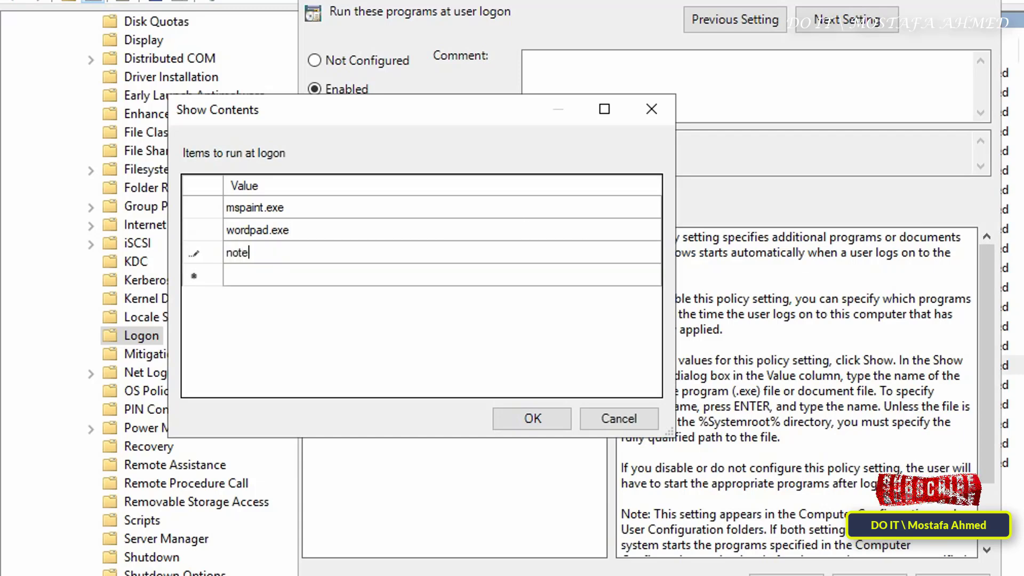
type("pad.exe")
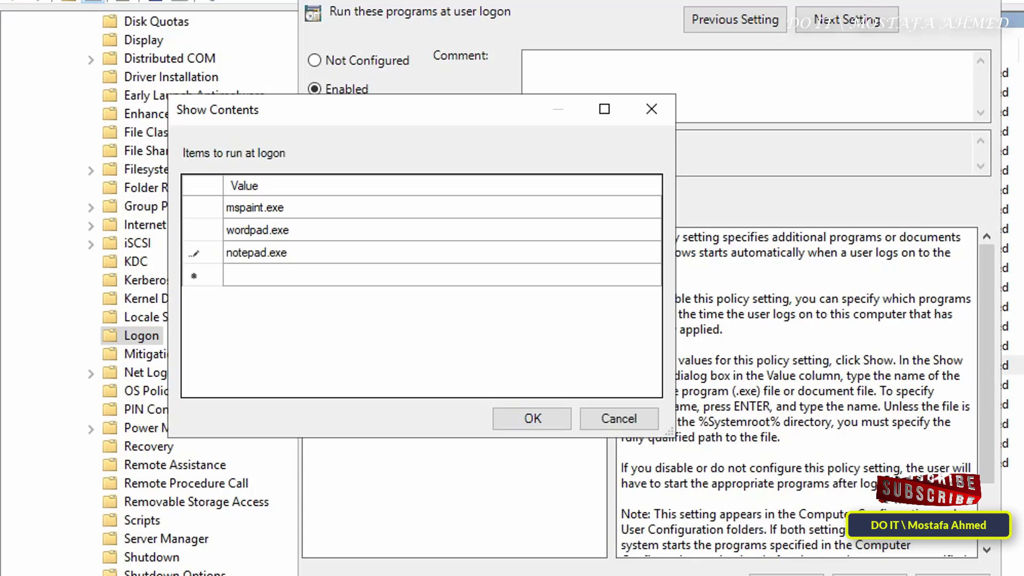
type("ca")
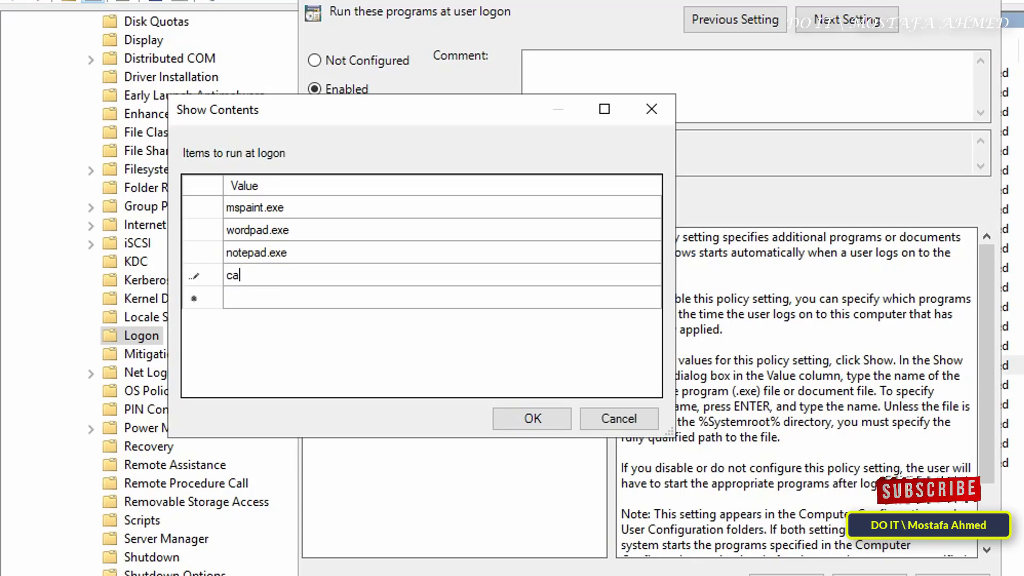
type("lc.exe")
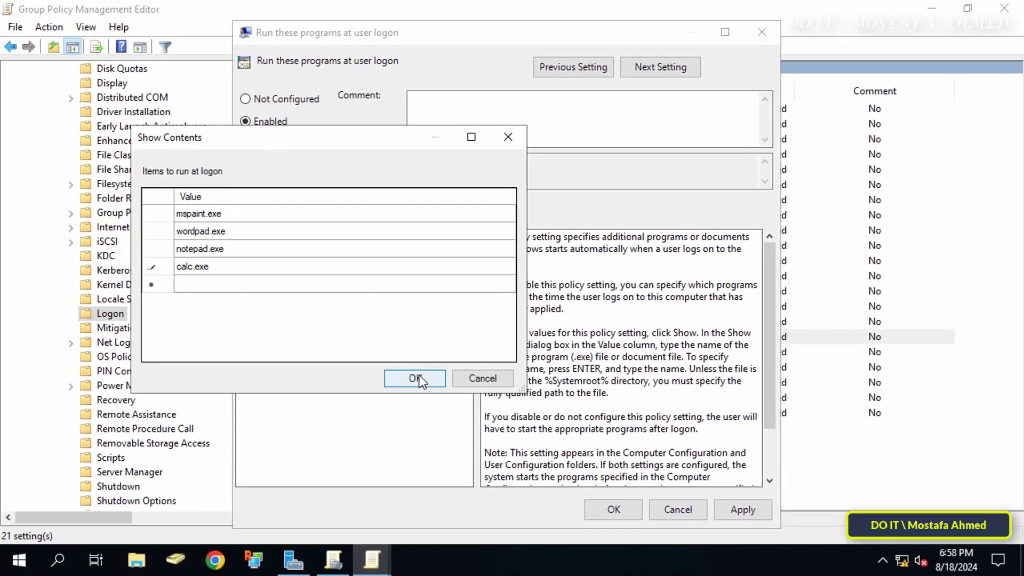
Step: Confirm the program list and save the enabled logon policy setting
left_click(414, 379)
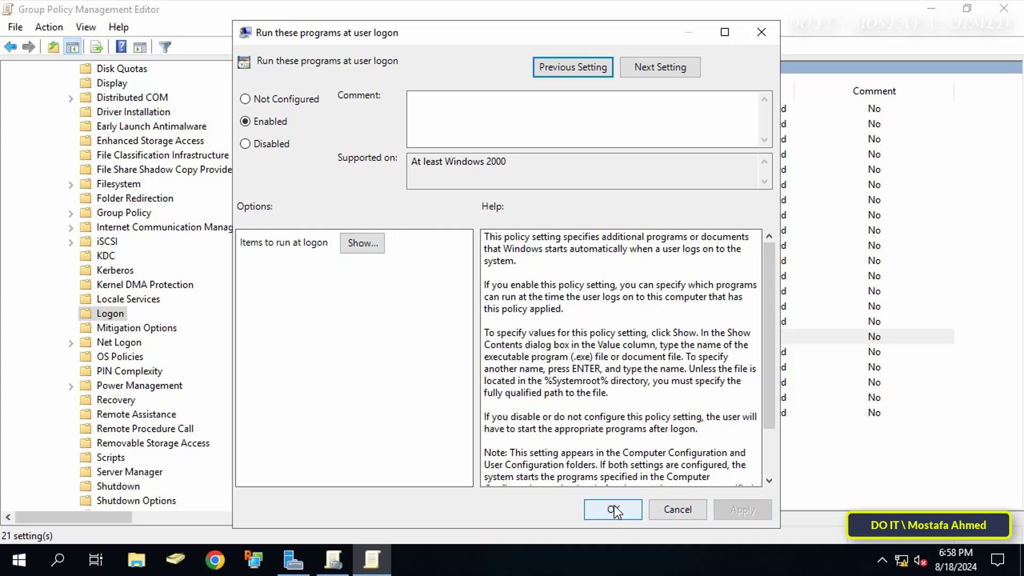
left_click(611, 509)
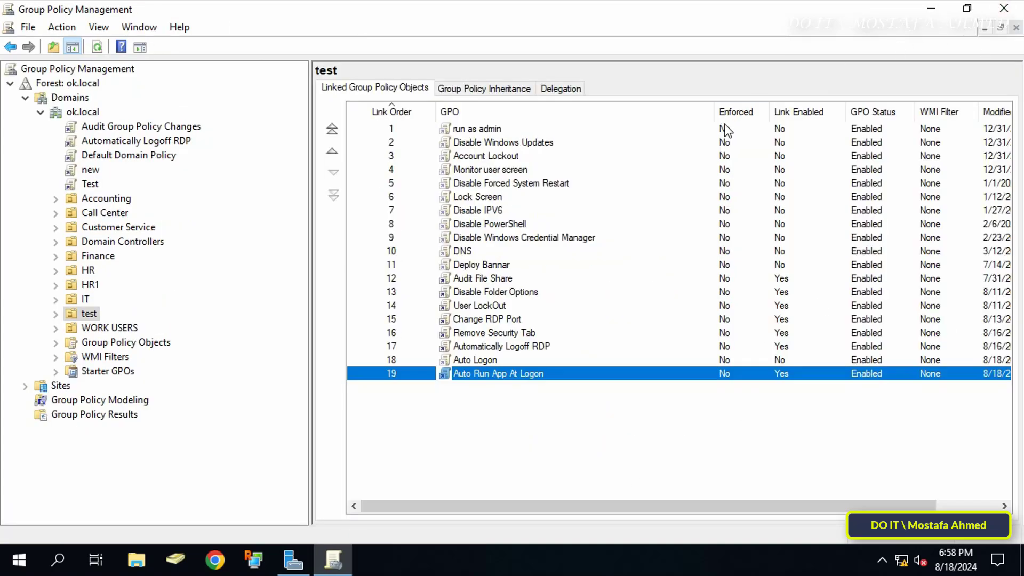
left_click(292, 559)
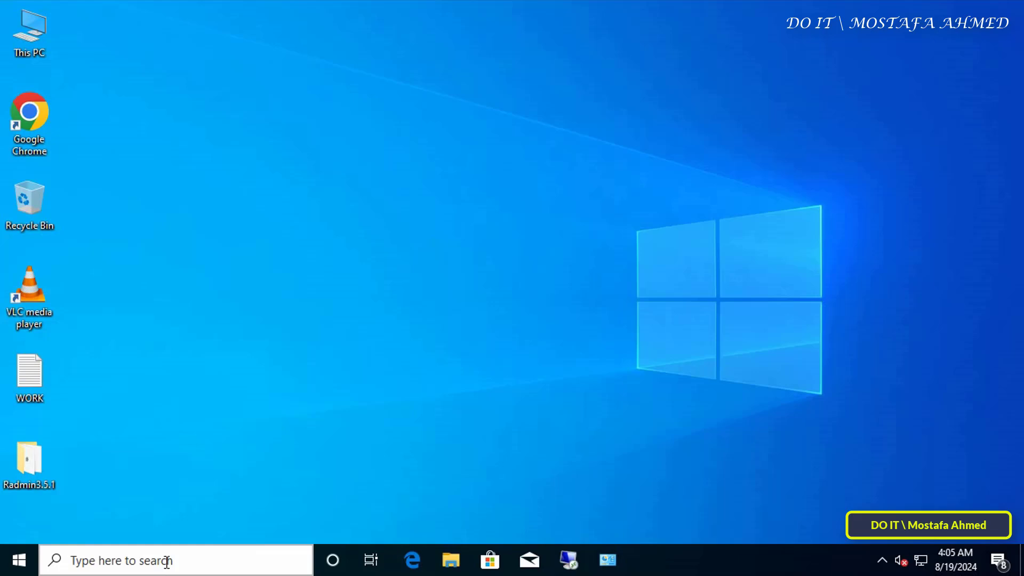
Step: On the client, run 'gpupdate /force' in Command Prompt, then close the window
type("command")
type("gp")
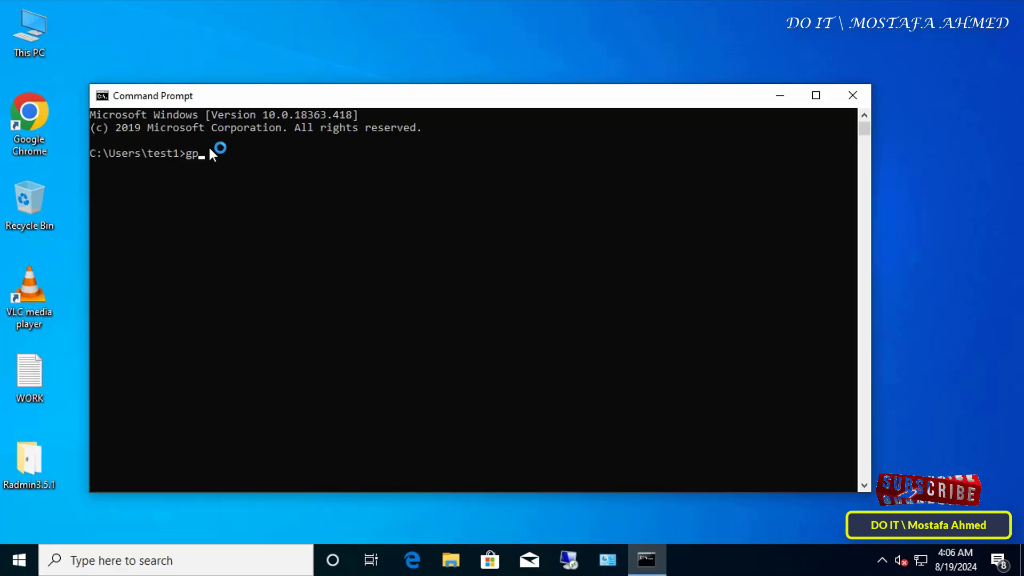
type("update /force")
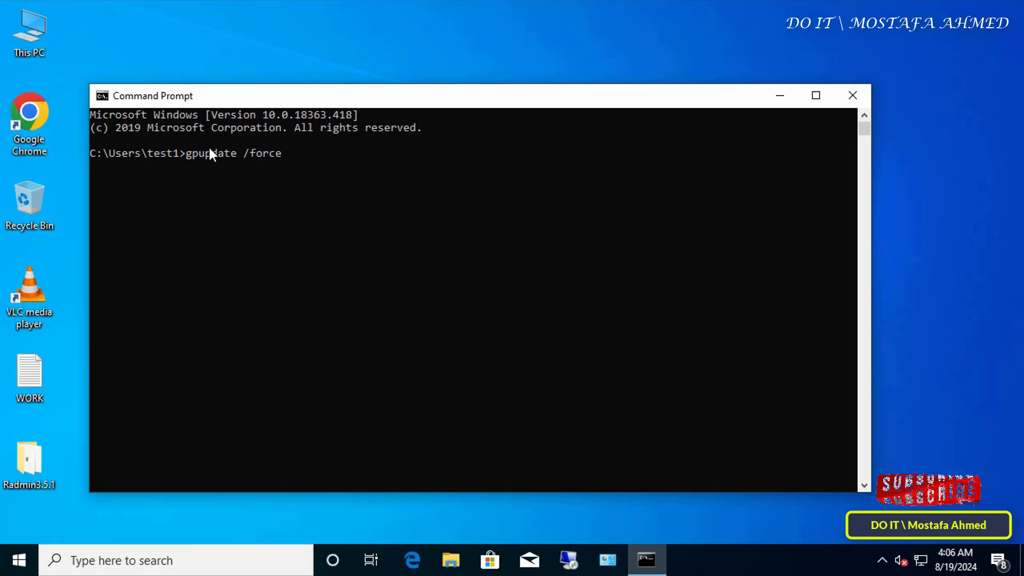
left_click(852, 95)
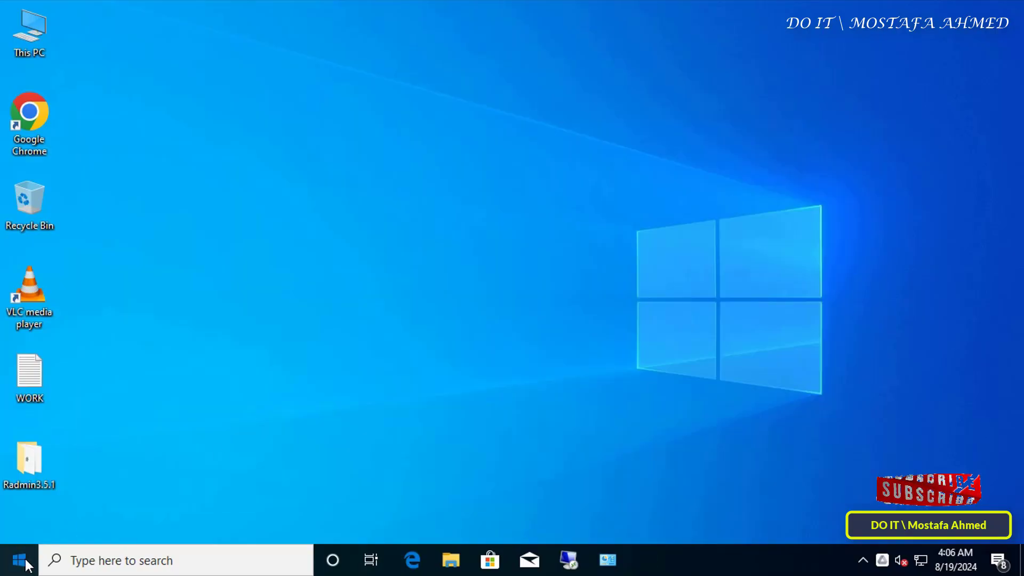
Step: Log off and back on, then bring WordPad forward to confirm the auto-started apps
left_click(17, 560)
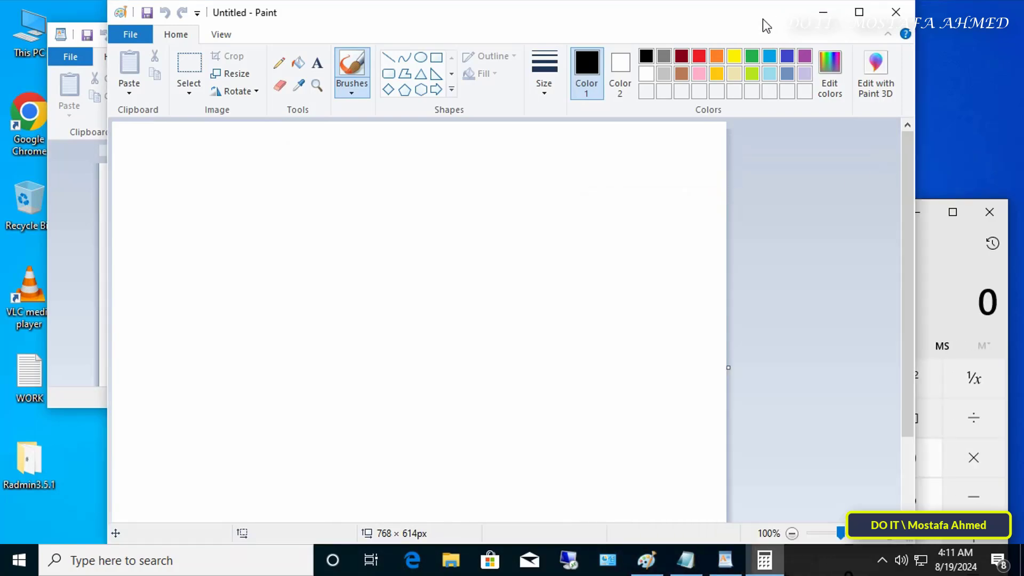
left_click(684, 560)
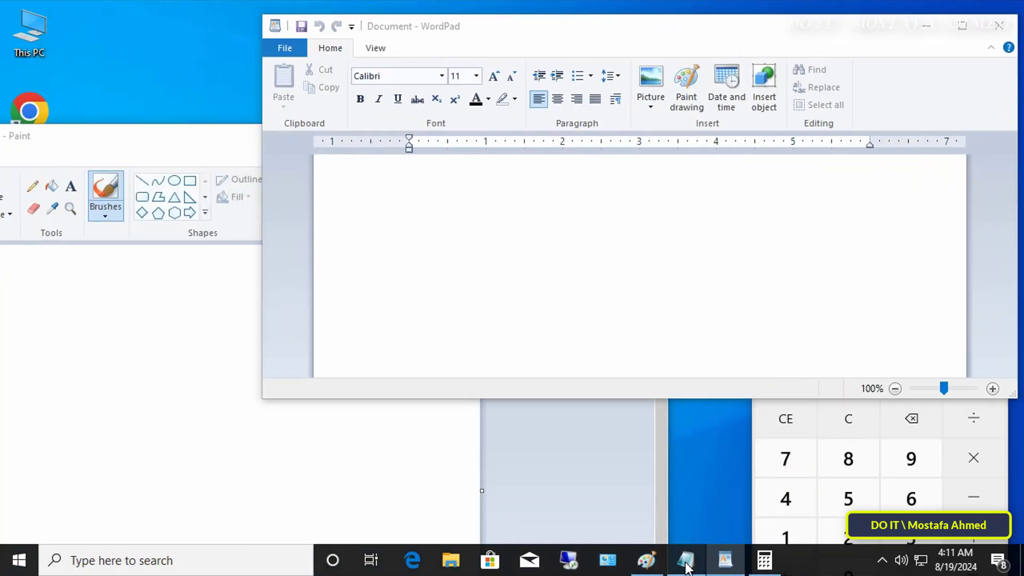